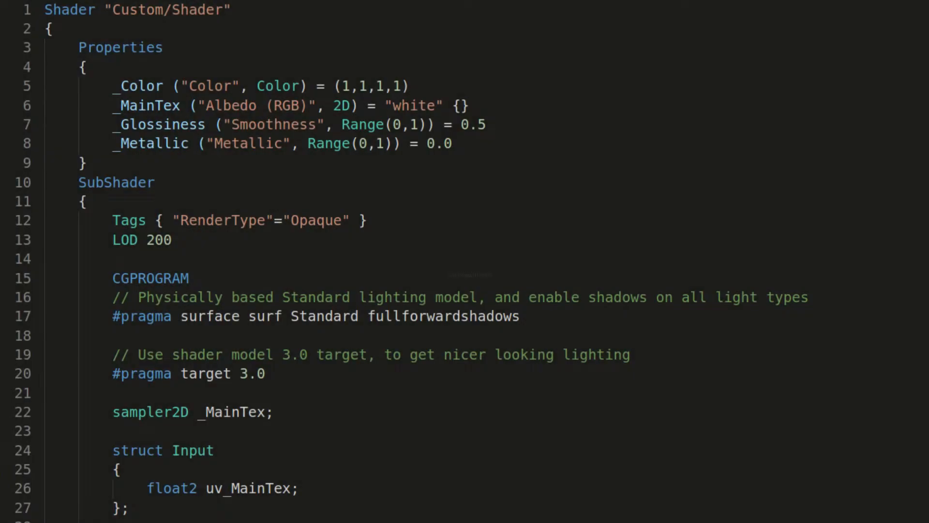
Step: Scroll down through the shader script to review its code
scroll("down", 3)
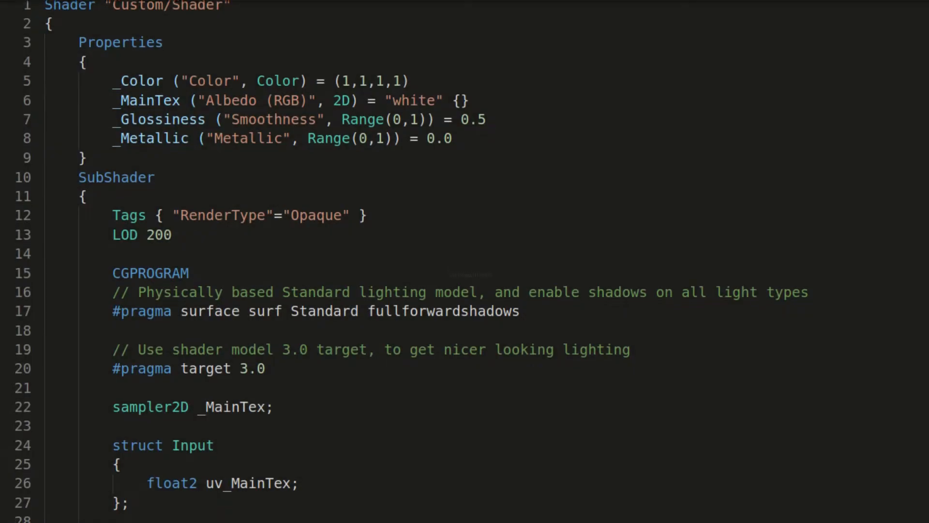
scroll("down", 3)
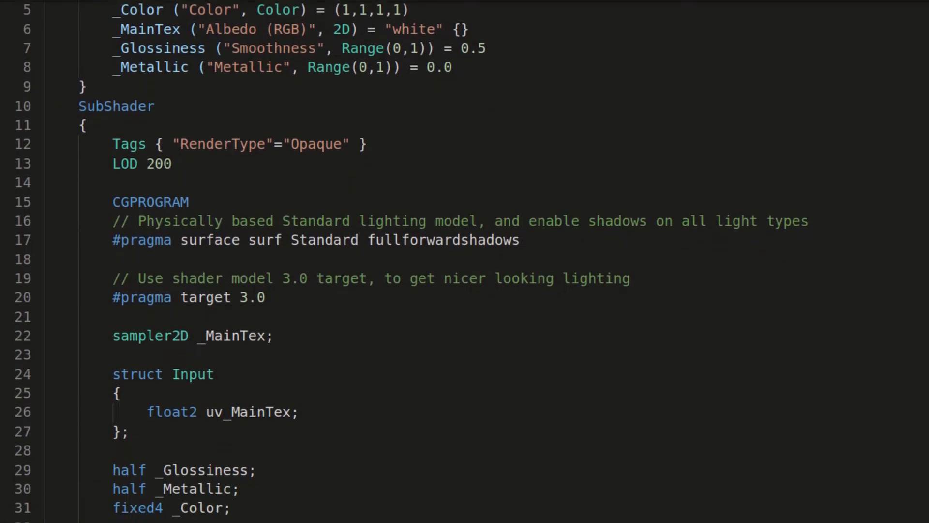
scroll("down", 3)
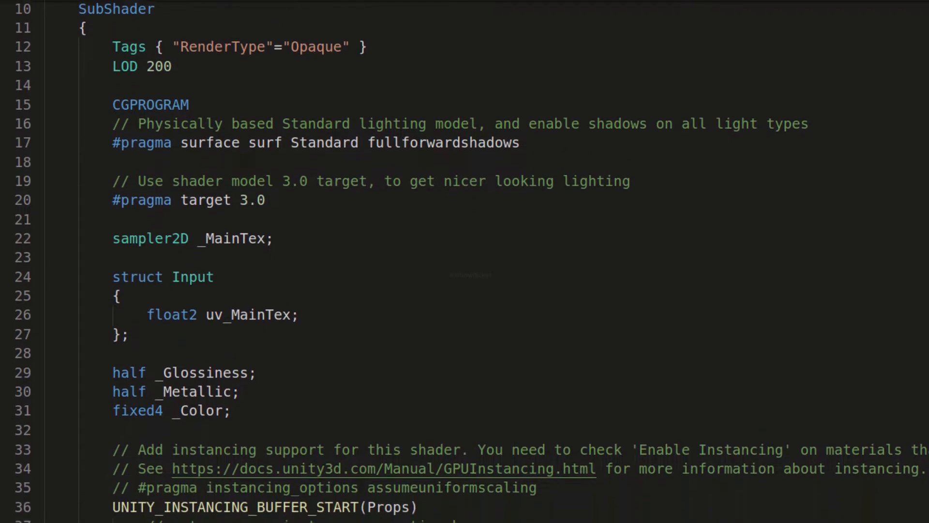
scroll("down", 3)
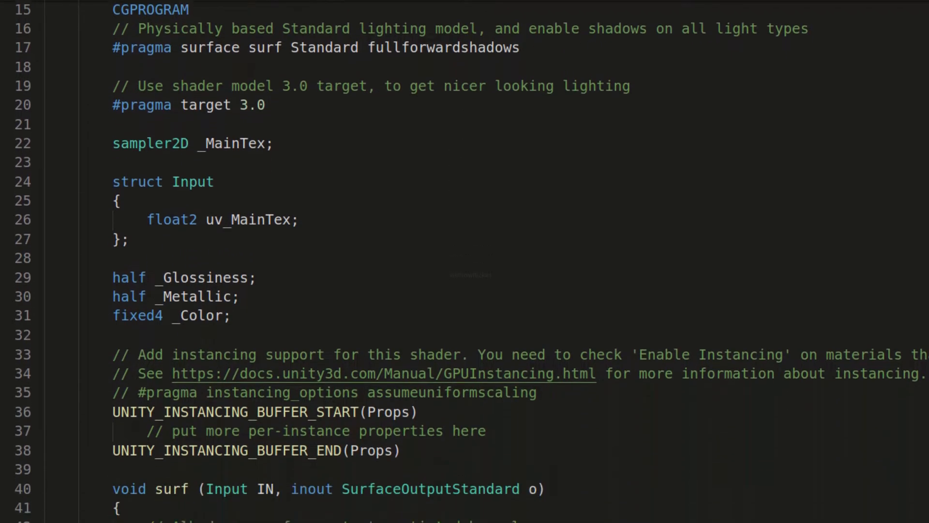
scroll("down", 3)
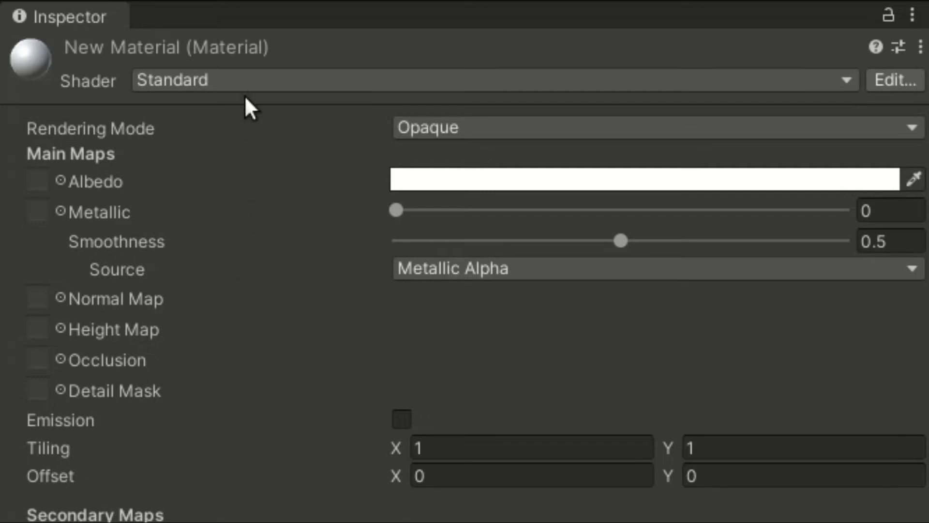
Step: Switch New Material's shader to Unlit/Texture, then to Mobile/Diffuse
left_click(486, 78)
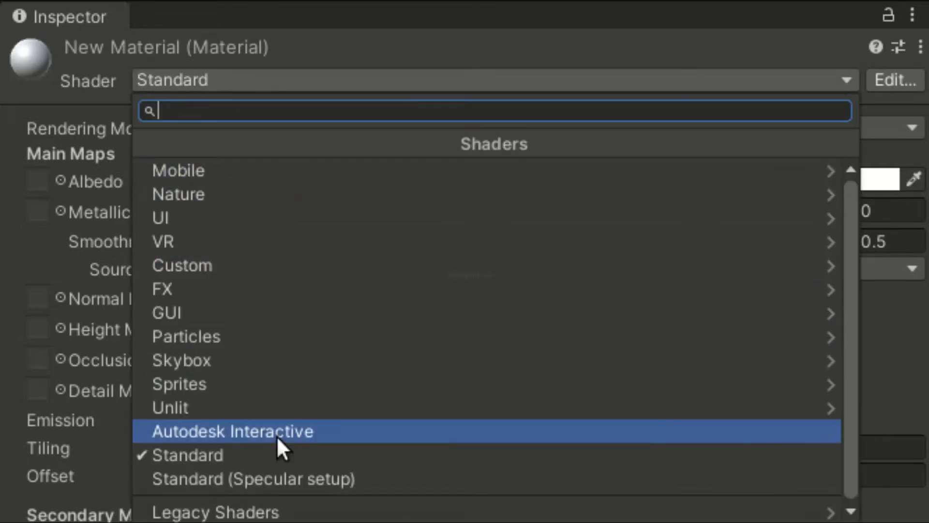
left_click(170, 408)
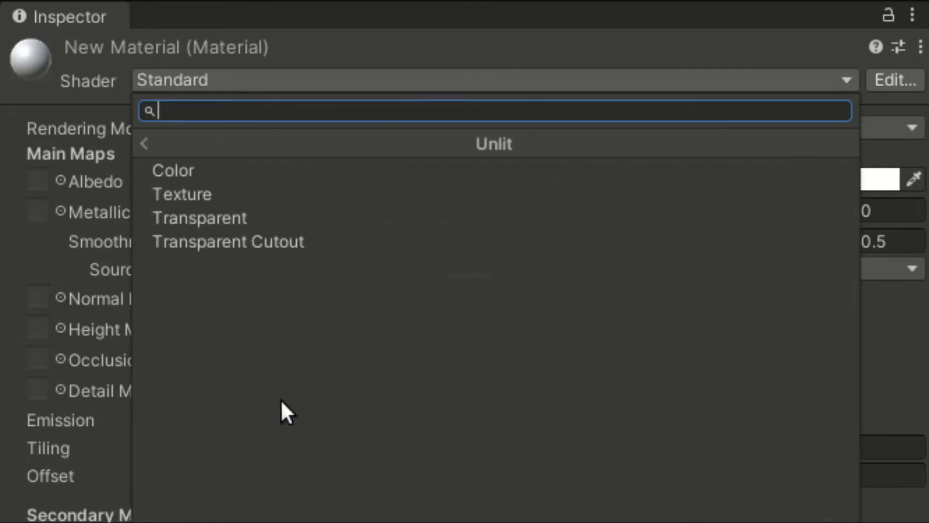
left_click(182, 194)
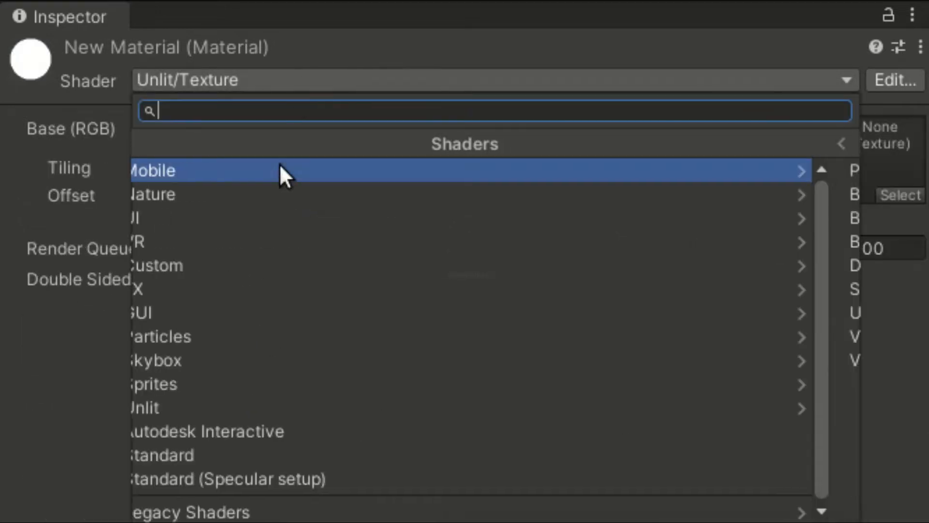
left_click(160, 170)
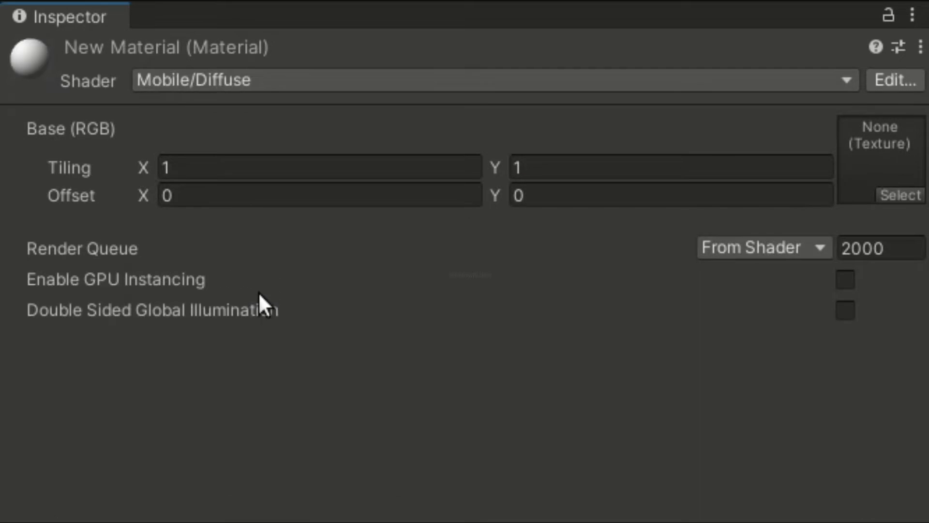
type("4.2")
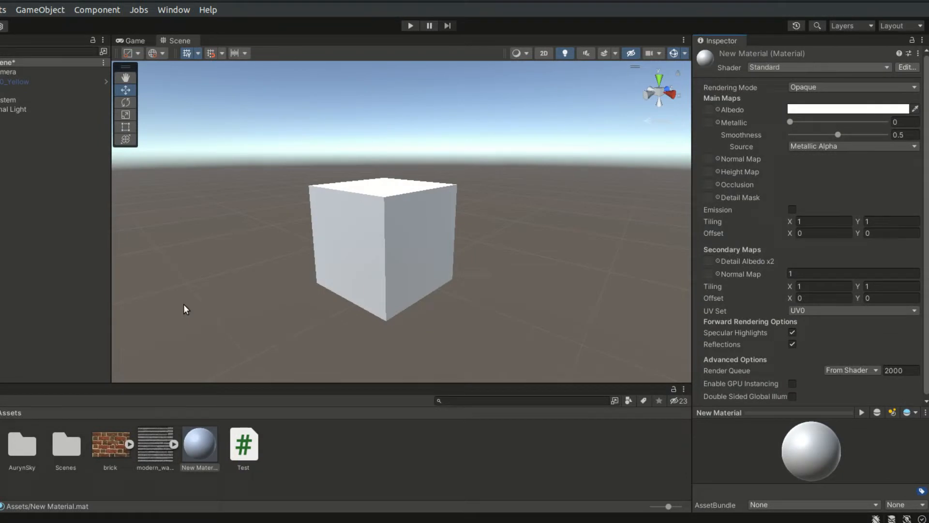
left_click(155, 443)
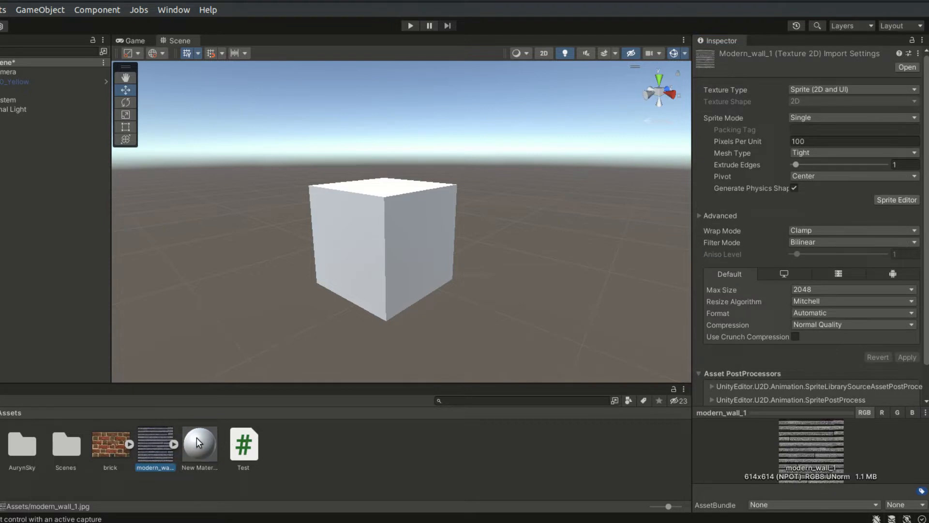
left_click(200, 449)
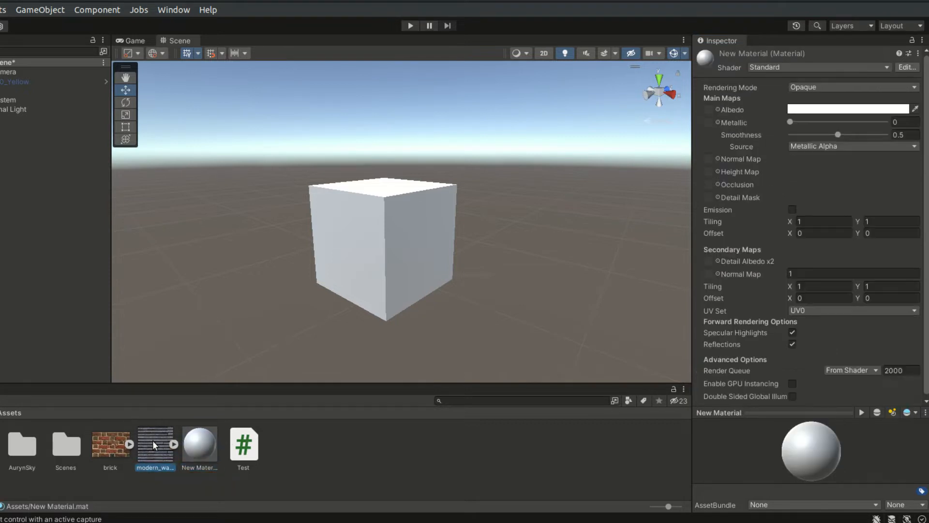